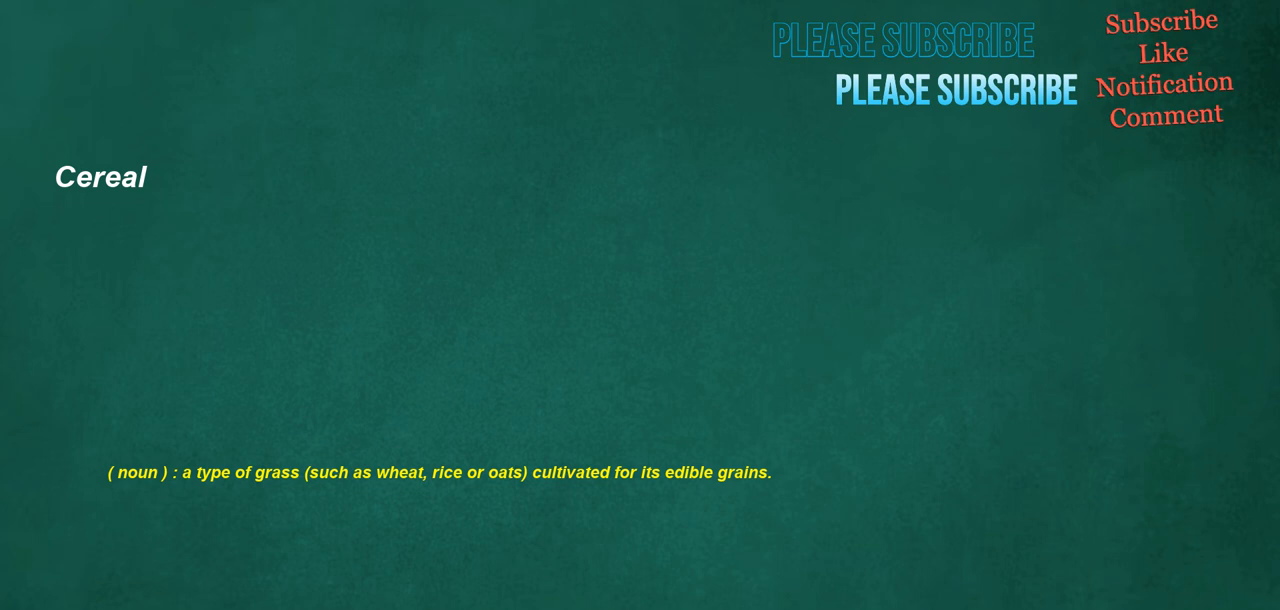
key("right")
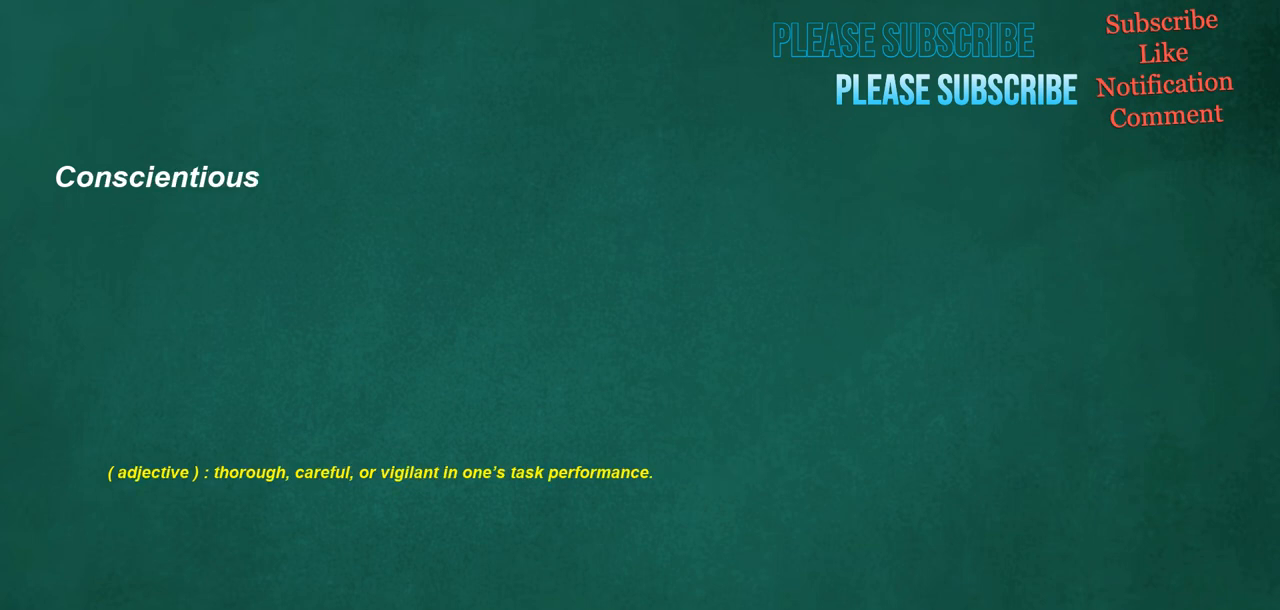